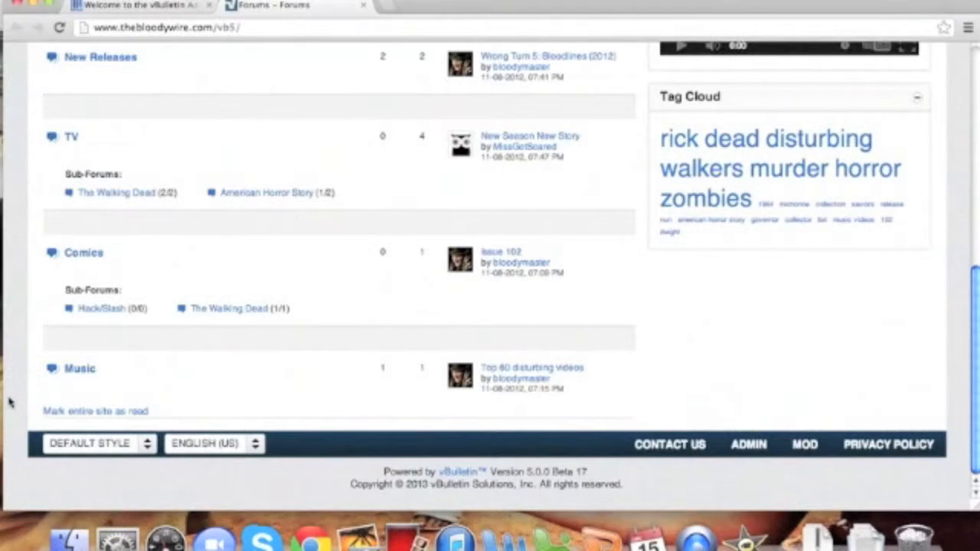
mouse_move(26, 397)
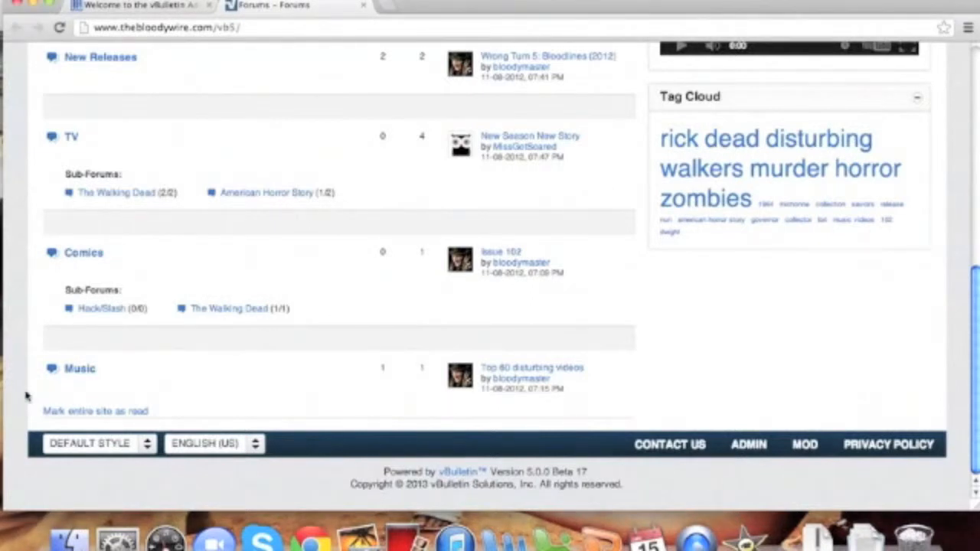
mouse_move(172, 439)
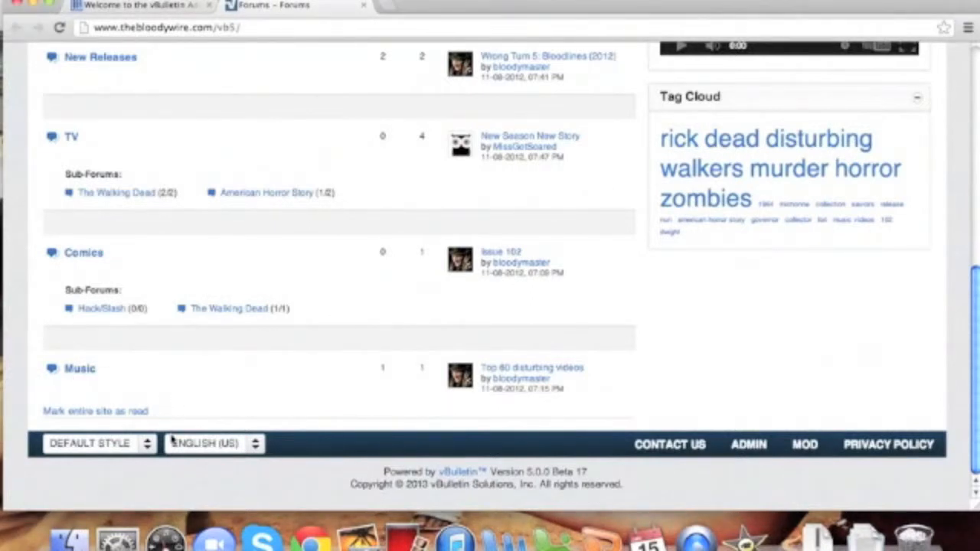
mouse_move(31, 390)
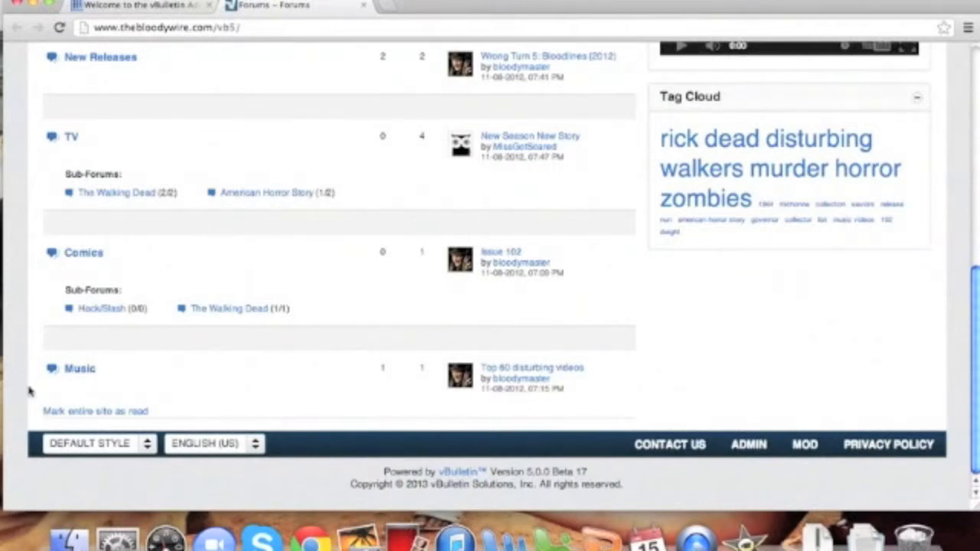
Step: Reach the Phrase Manager search form through Languages & Phrases in the sidebar
scroll("up", 3)
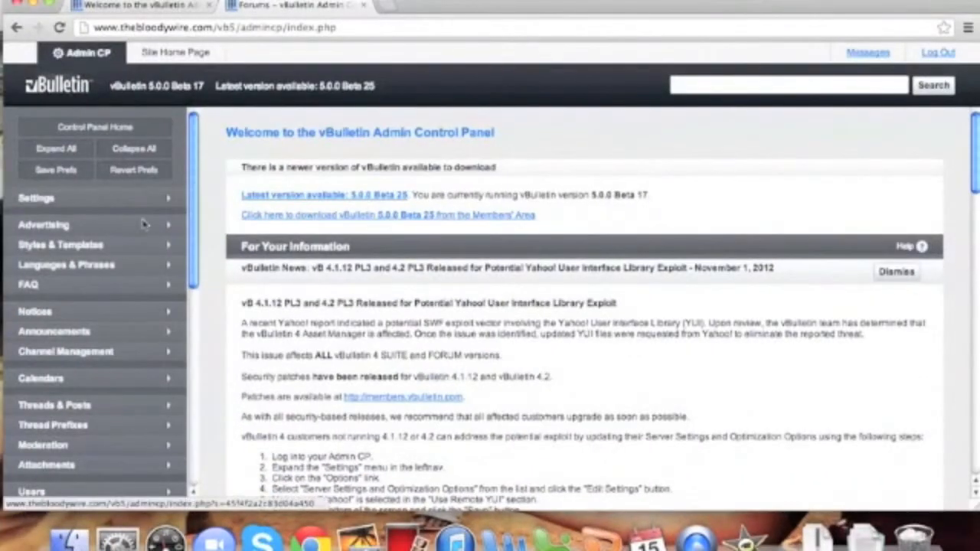
left_click(66, 263)
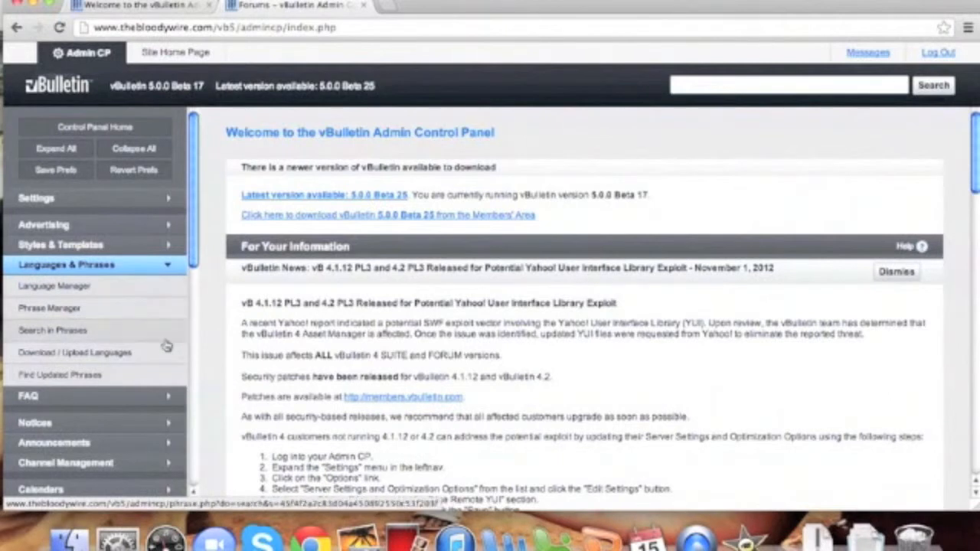
left_click(49, 308)
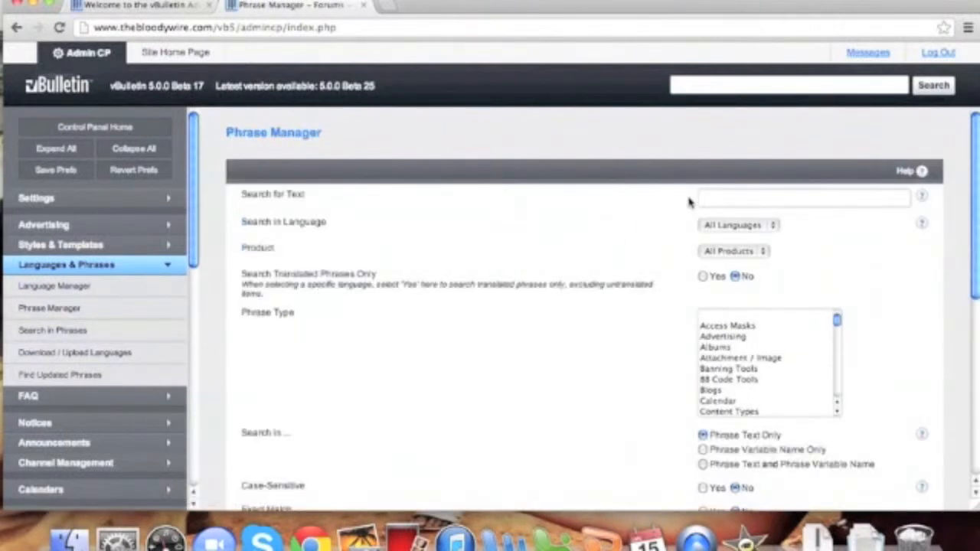
Step: Search phrases for 'mark entire site as read' and choose the mark_channels_read result for editing
type("mark entire site as read")
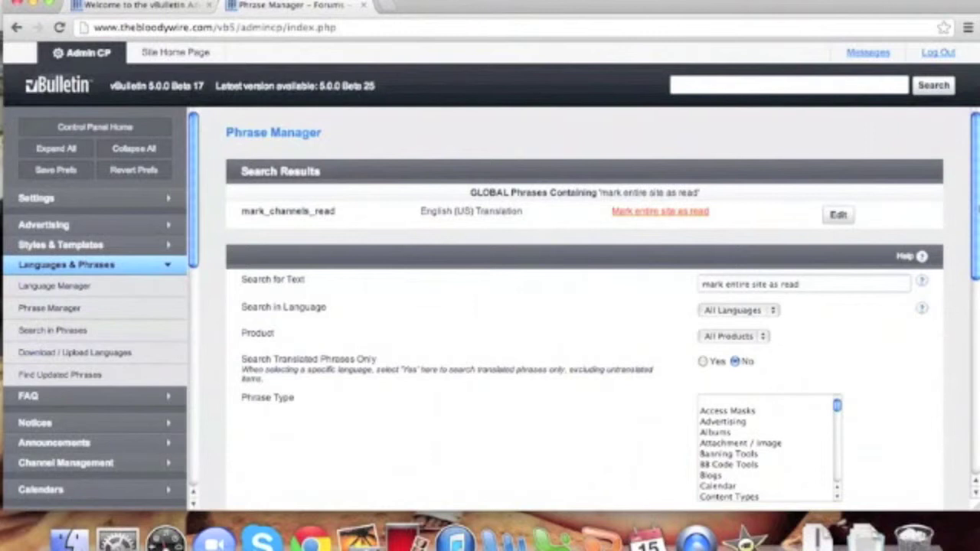
mouse_move(900, 211)
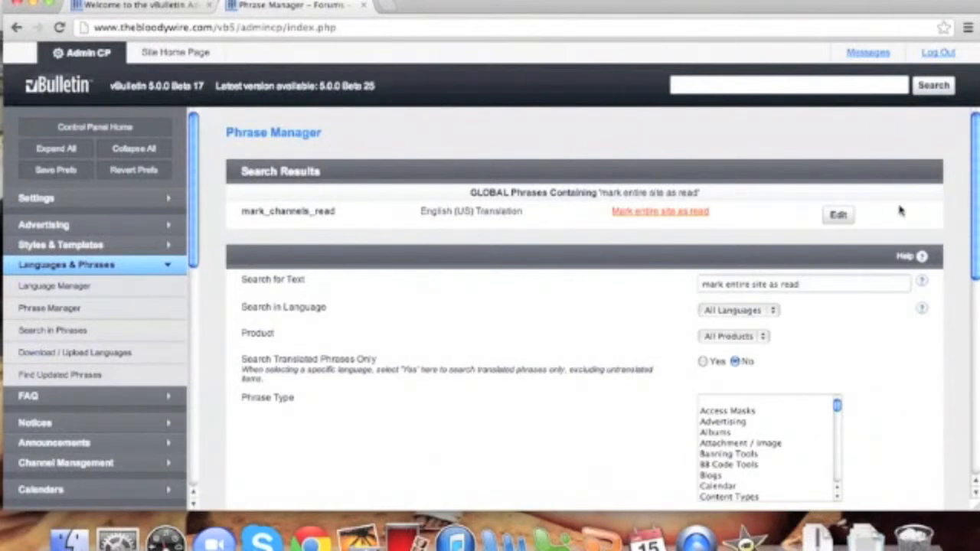
left_click(838, 214)
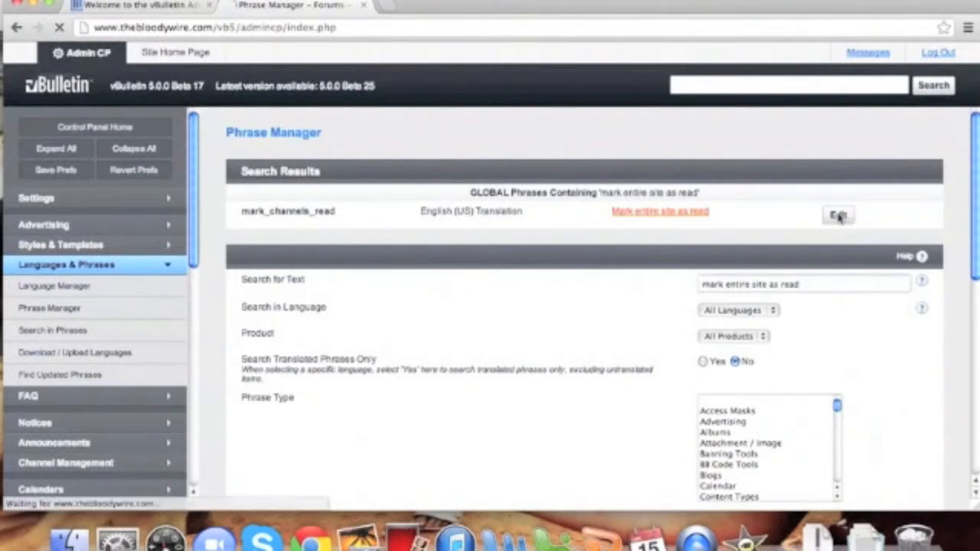
Step: Replace the English (US) translation with 'Mark Channels Read' and save the phrase
left_click(837, 214)
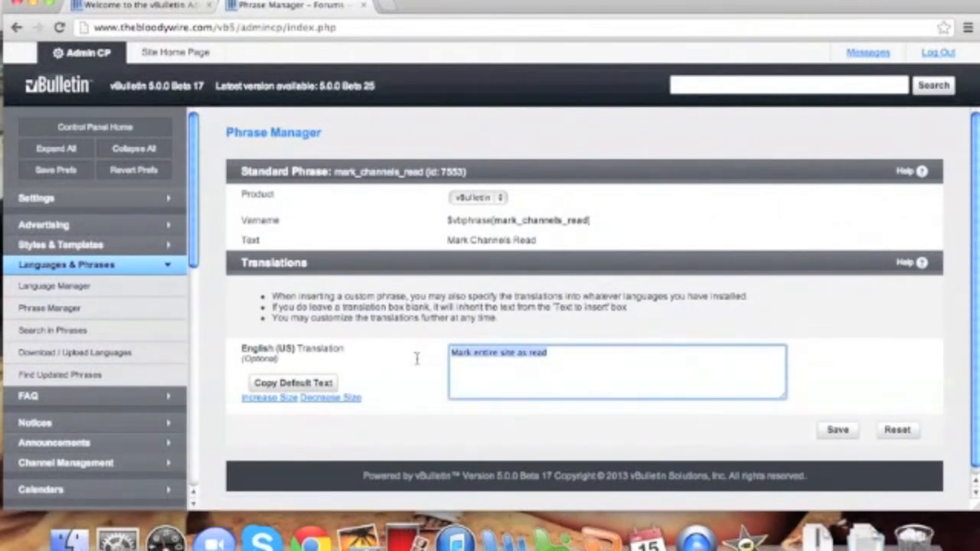
type("Mark Channel")
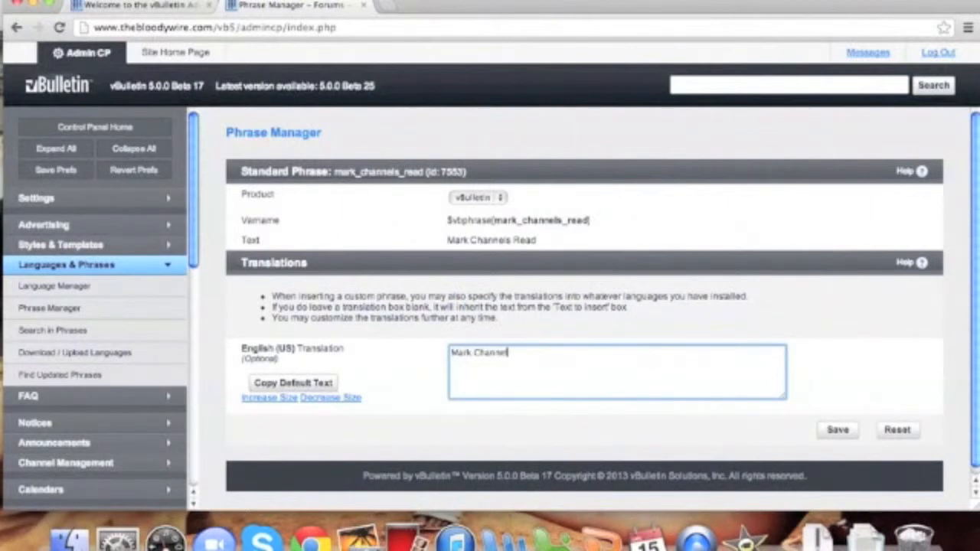
type("s Read")
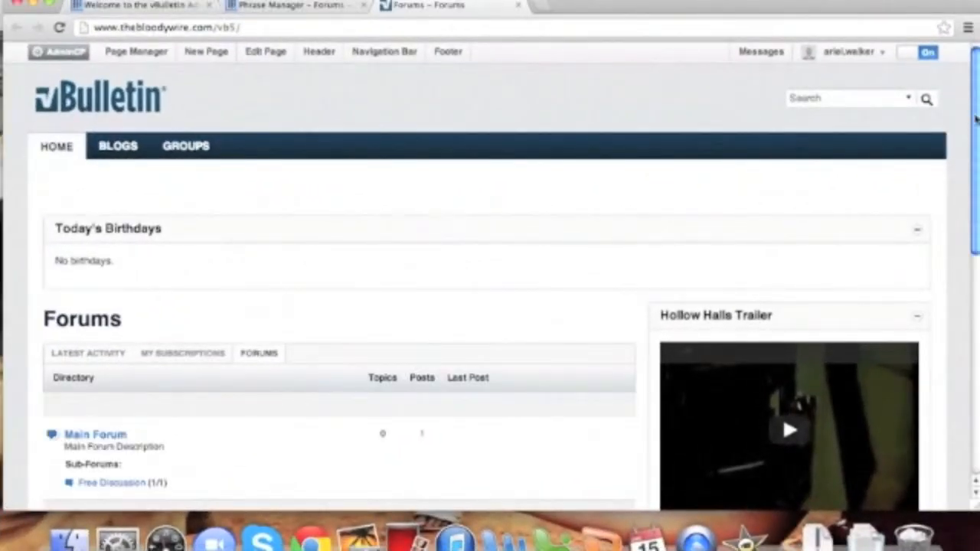
Step: Scroll the reloaded forum page to confirm the footer link reads 'Mark Channels Read'
scroll("down", 3)
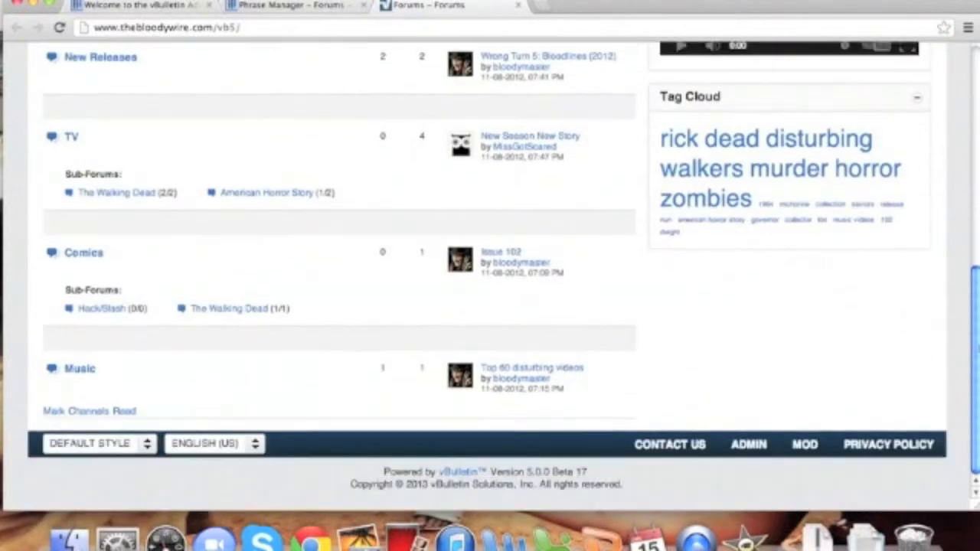
mouse_move(108, 496)
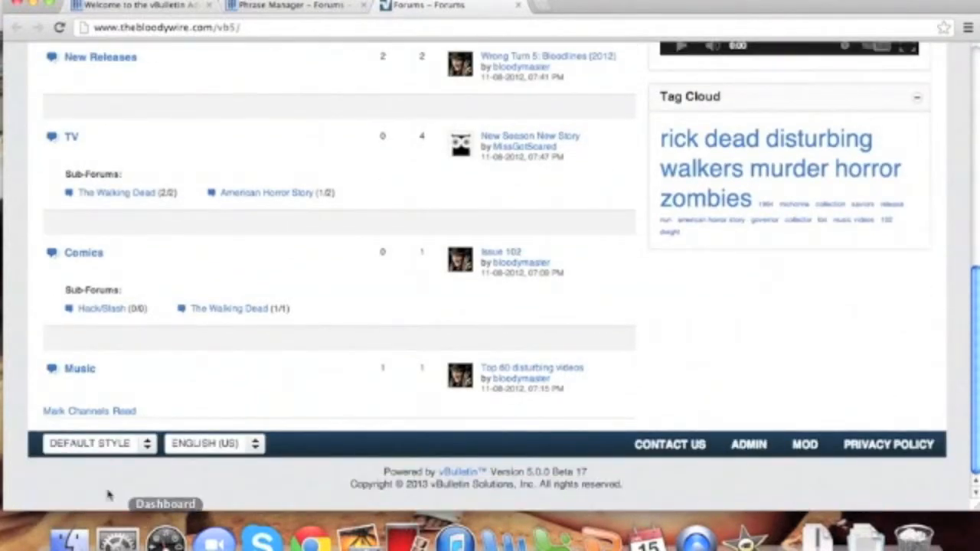
mouse_move(150, 410)
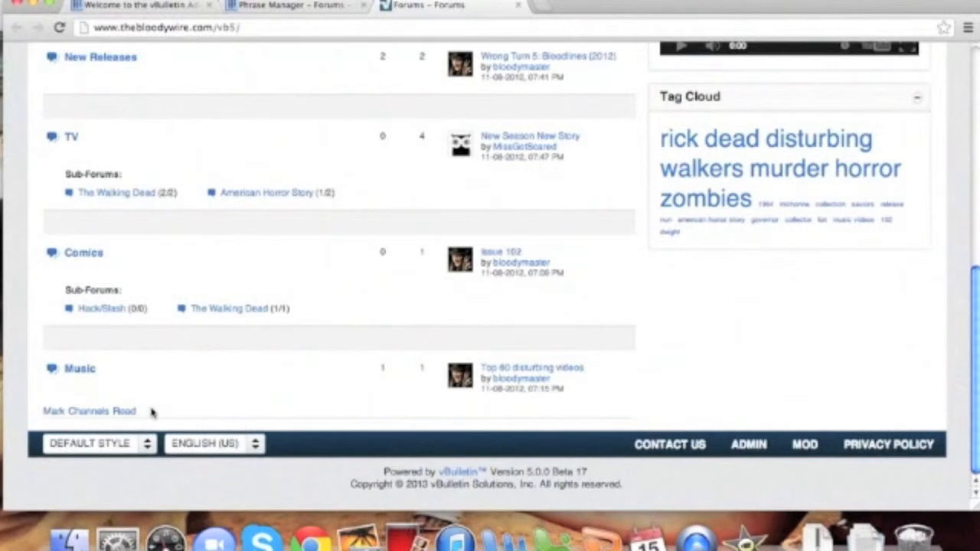
mouse_move(42, 392)
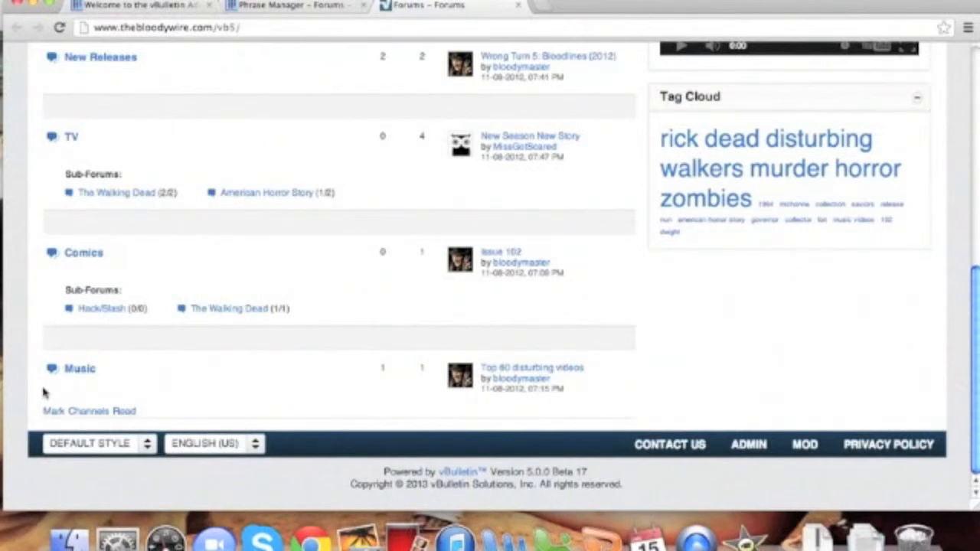